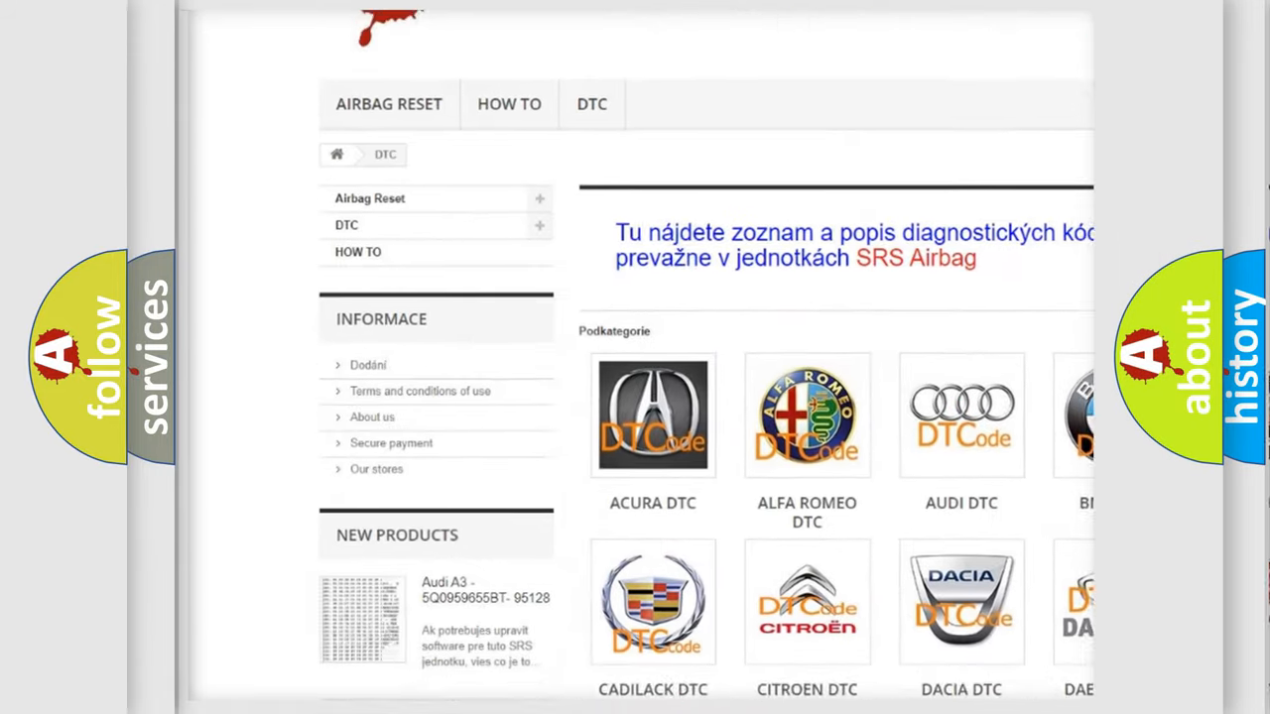
scroll(down, 3)
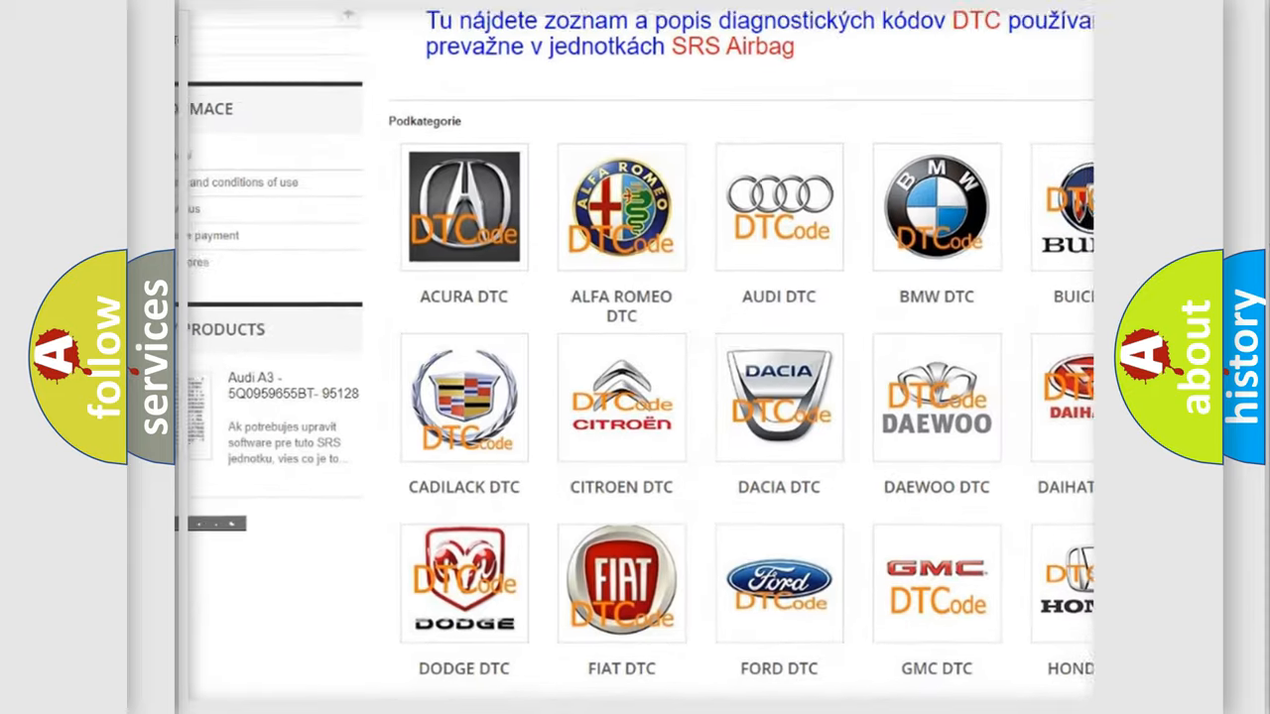
scroll(down, 3)
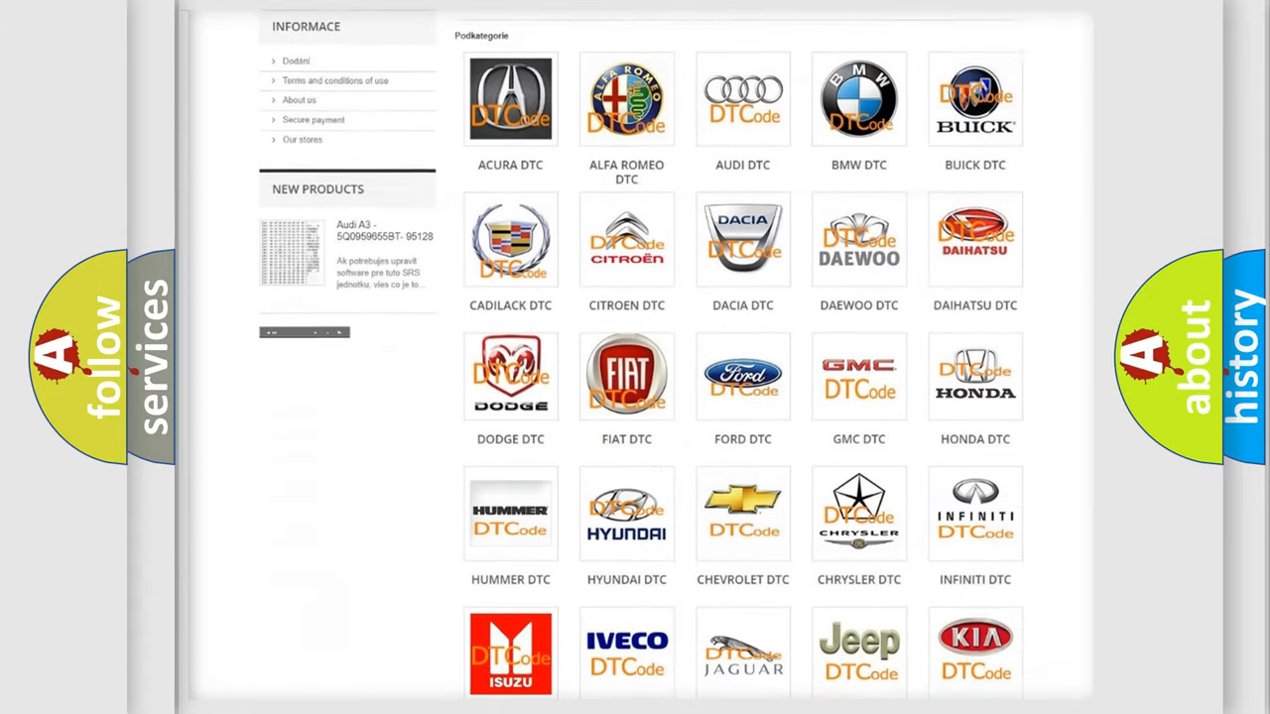
scroll(down, 3)
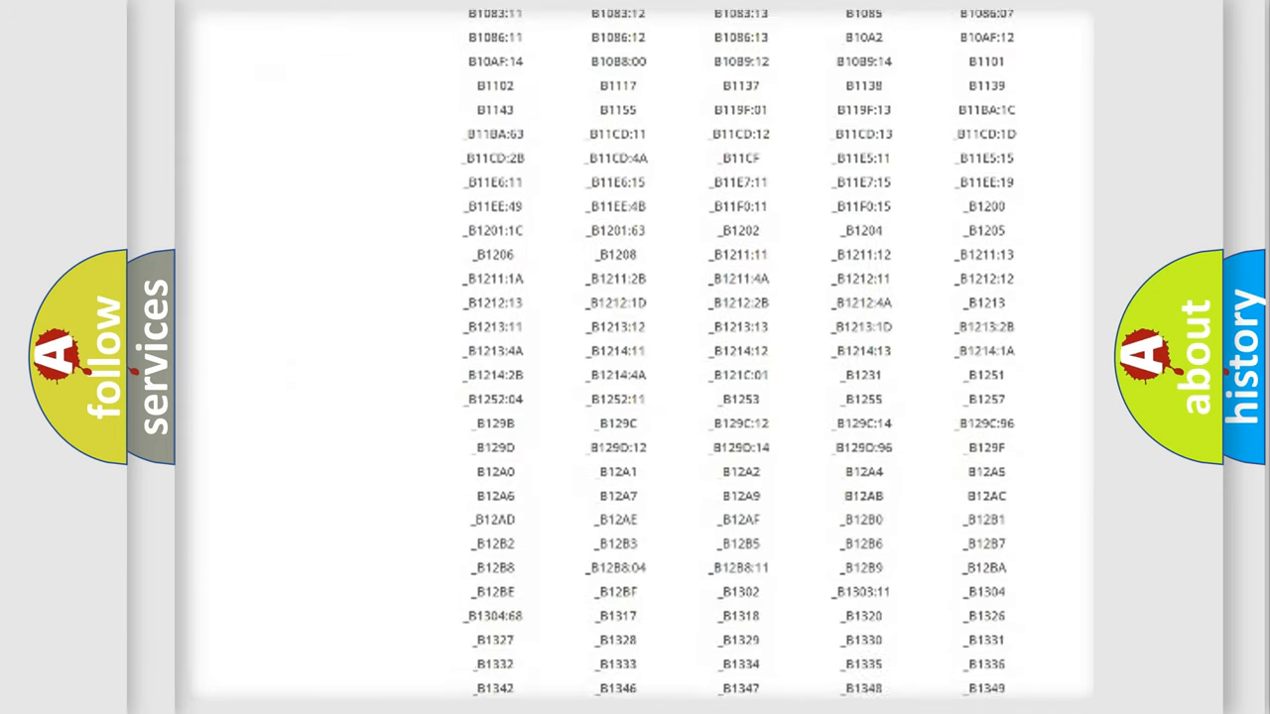
scroll(down, 3)
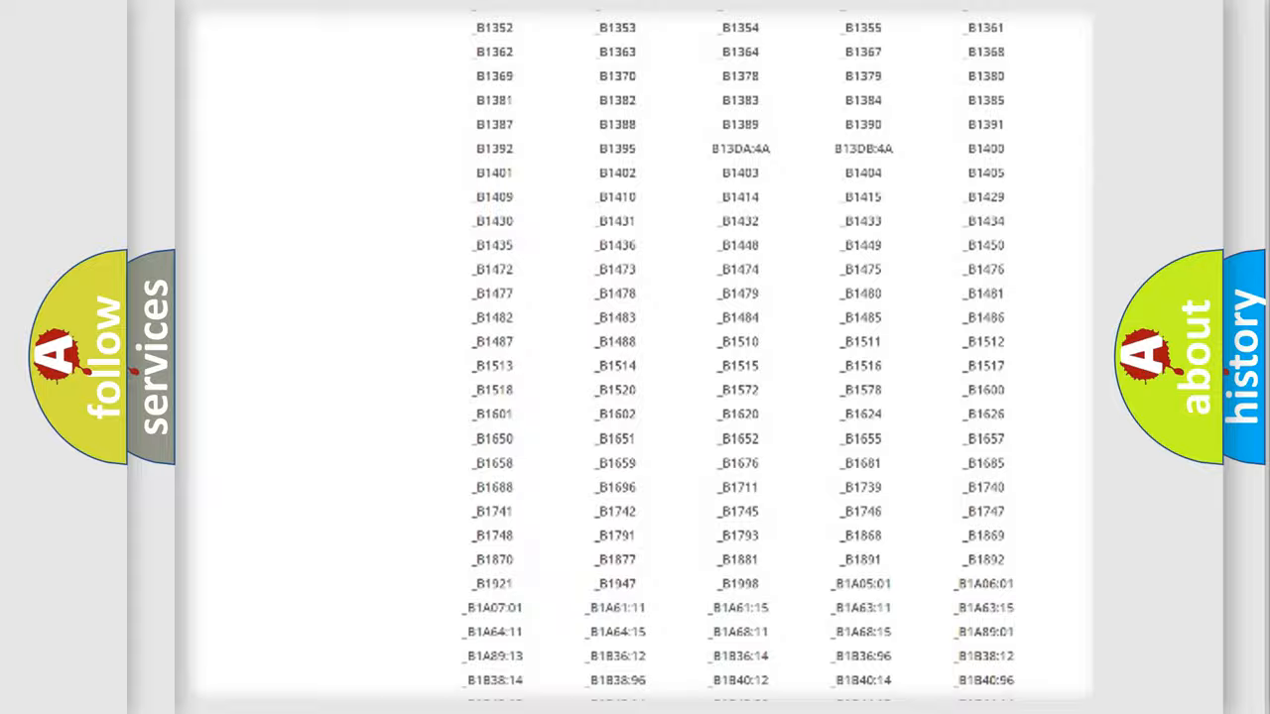